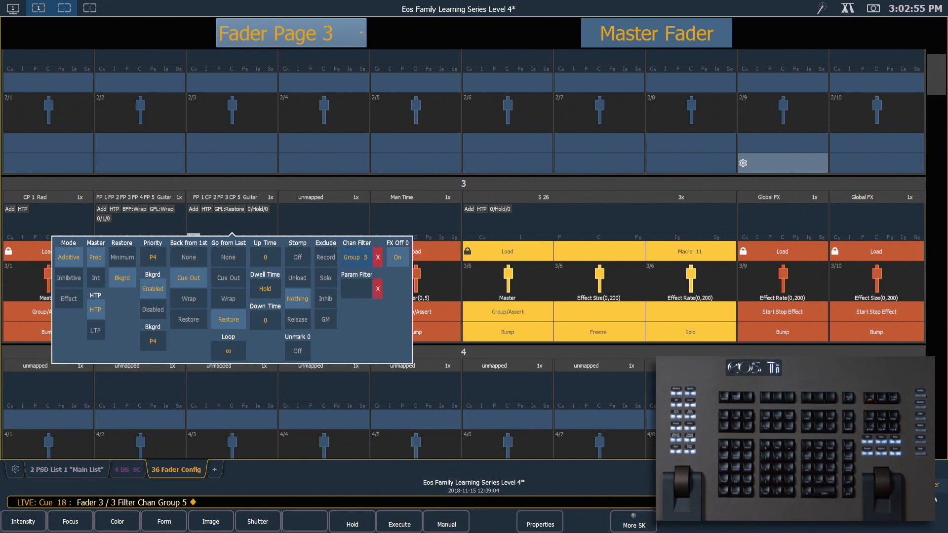
Set fader 3/3's channel filter to Group 5
{"action": "left_click", "coordinate": [356, 257]}
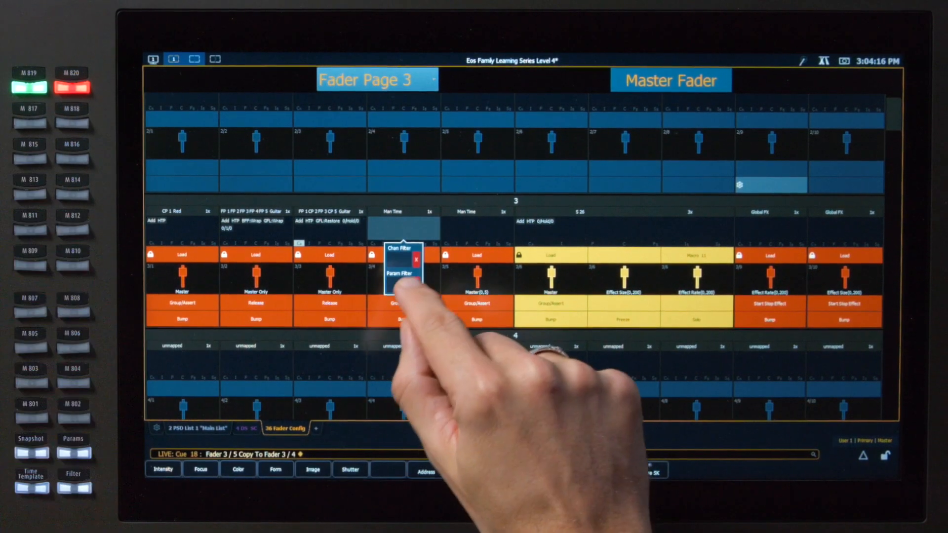
Open fader 3/4's parameter filter picker and select the Intensity category
{"action": "left_click", "coordinate": [403, 273]}
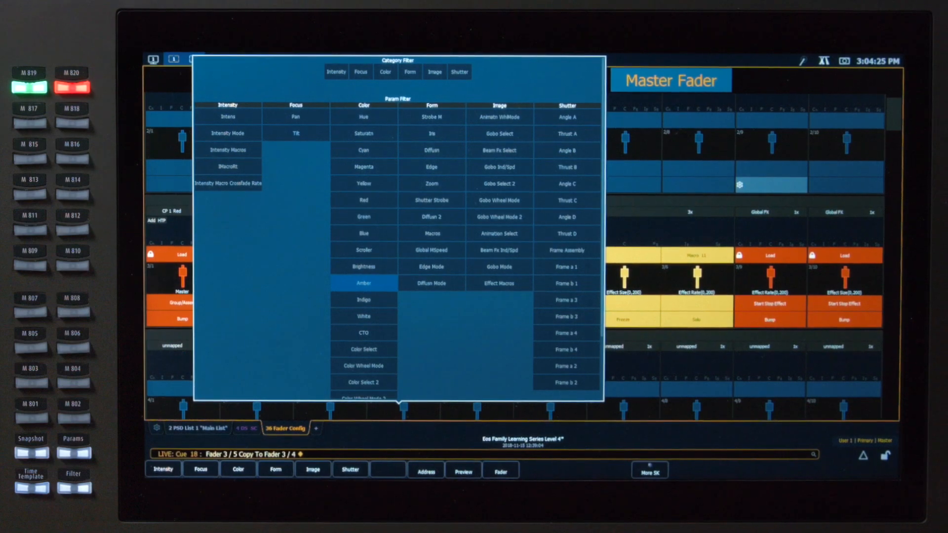
{"action": "left_click", "coordinate": [336, 72]}
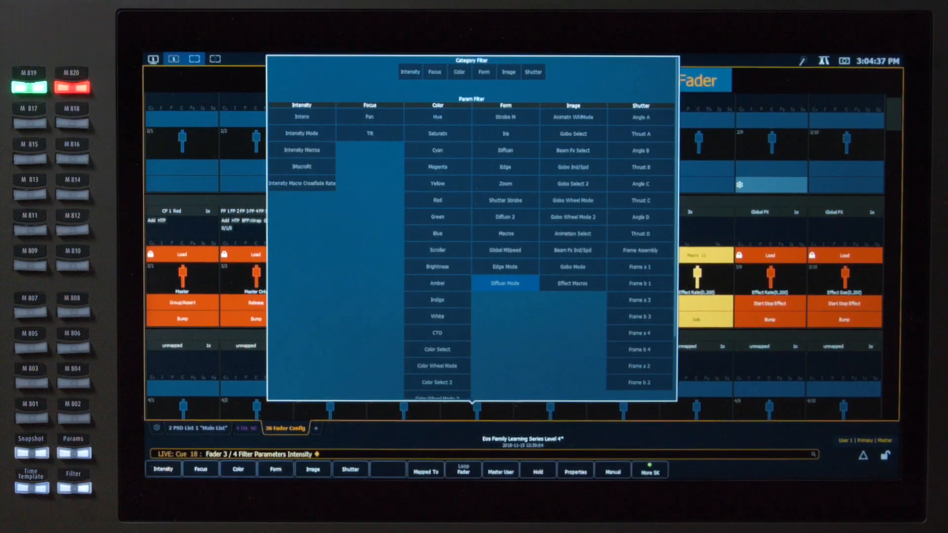
Confirm the Intensity parameter filter on fader 3/4 and return to the live table
{"action": "left_click", "coordinate": [434, 72]}
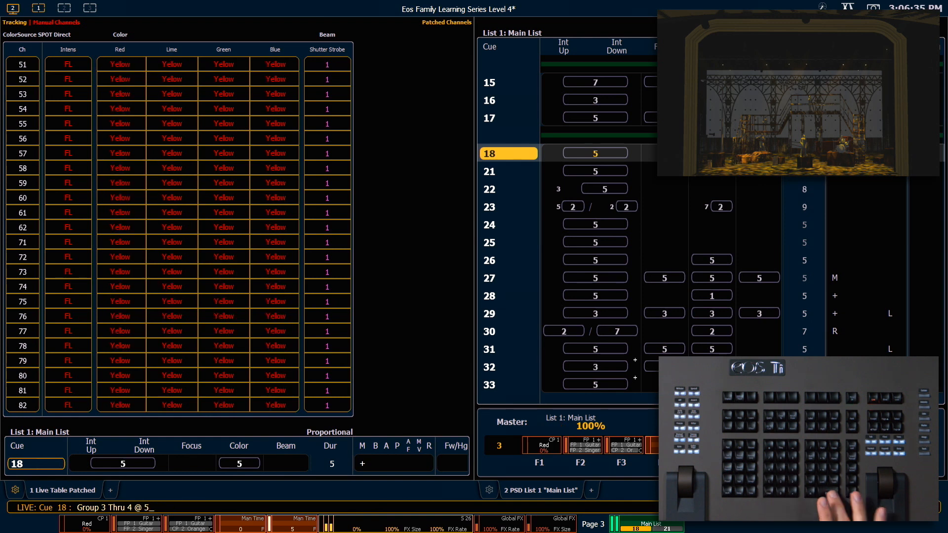
Apply Group 3 Thru 4 @ 50, bringing channels 51–82 to 50 percent
{"action": "key", "text": "enter"}
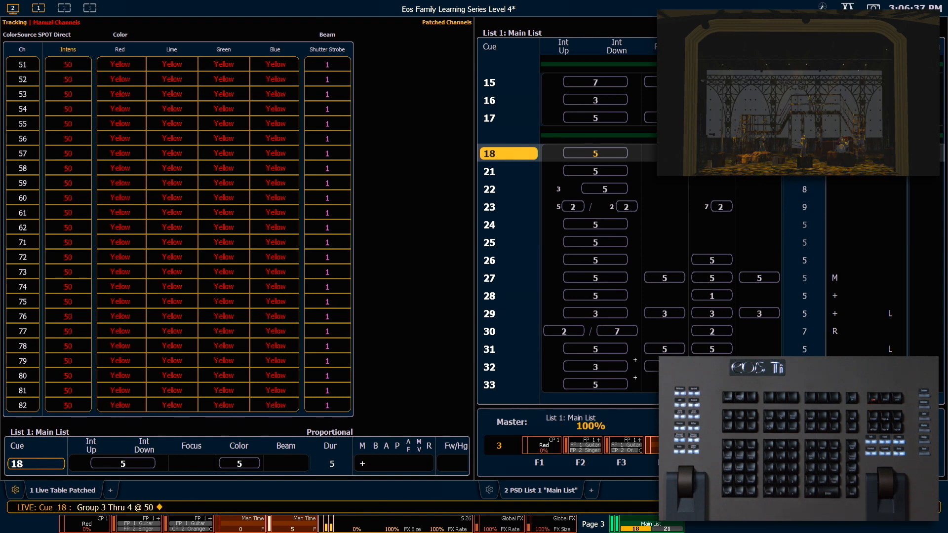